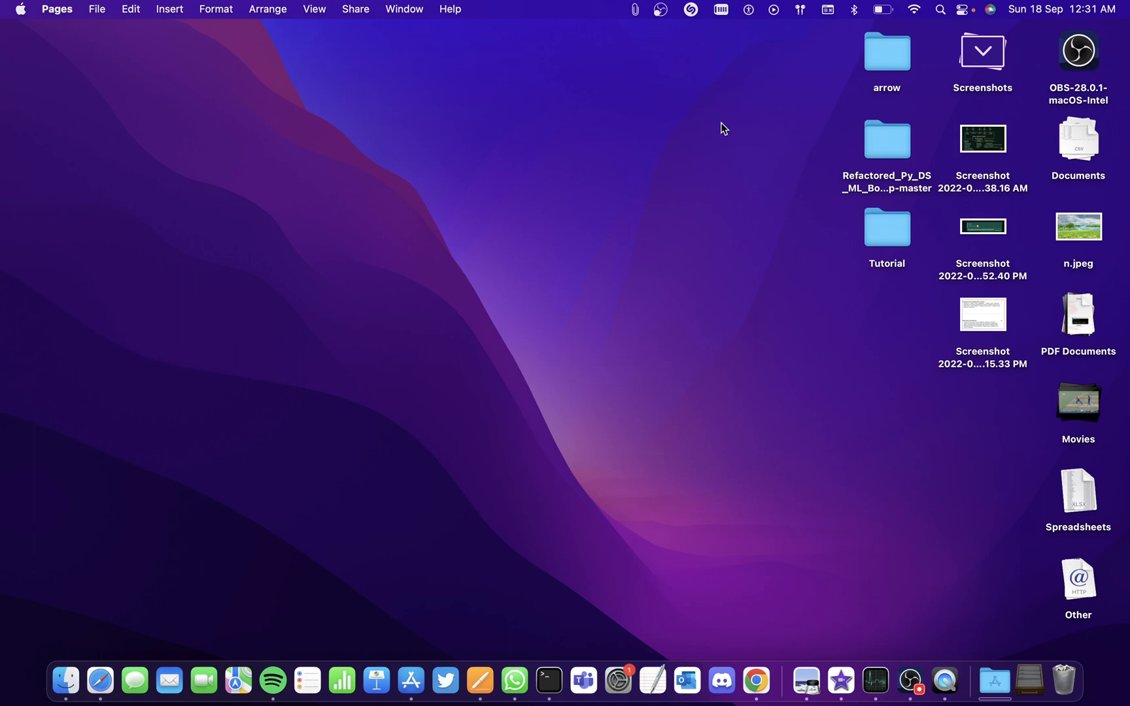
mouse_move(410, 679)
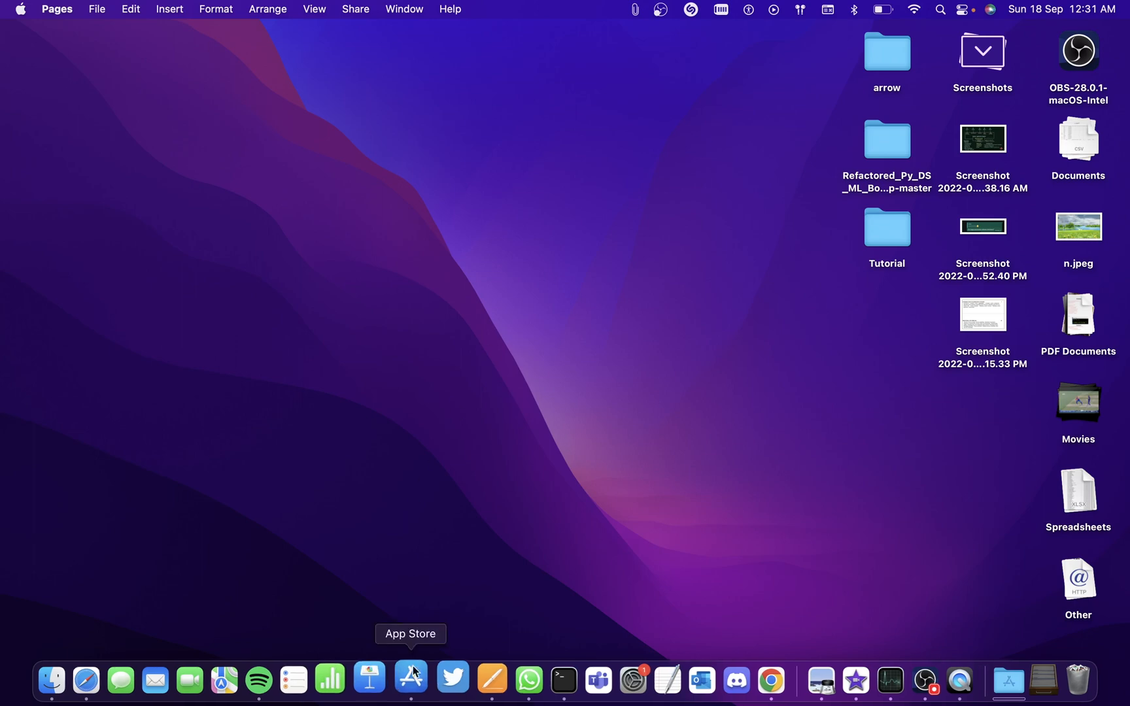
- Search the App Store for 'clipboard manager' and browse through the result list
click(410, 680)
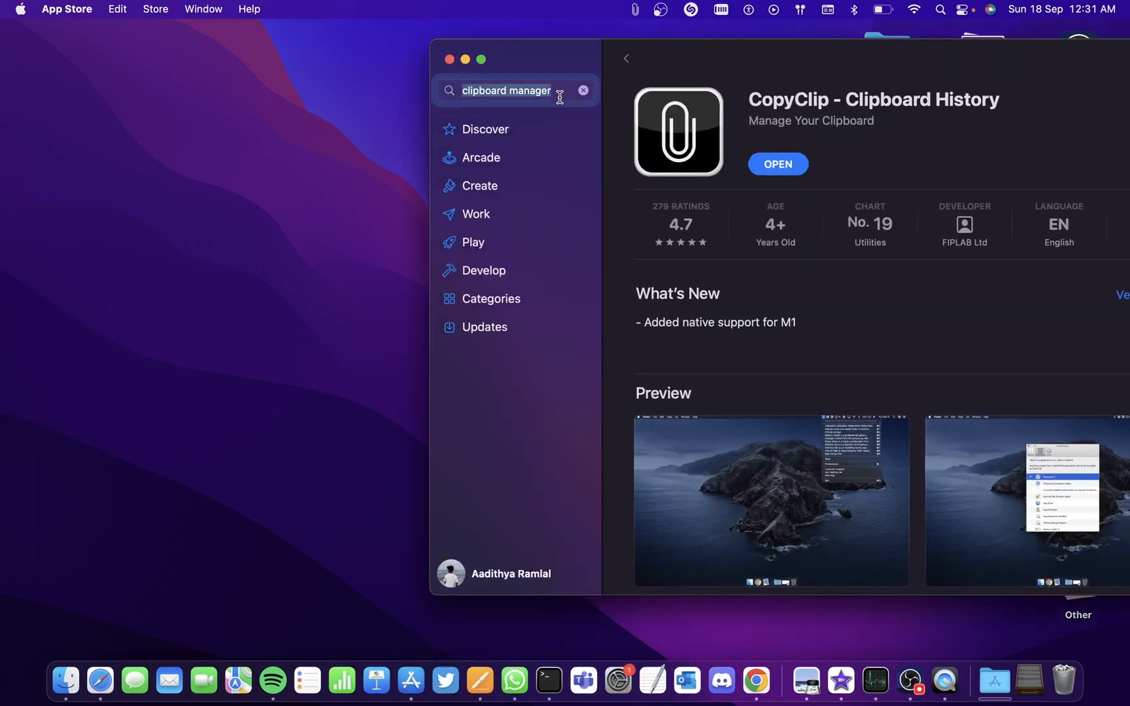
click(507, 90)
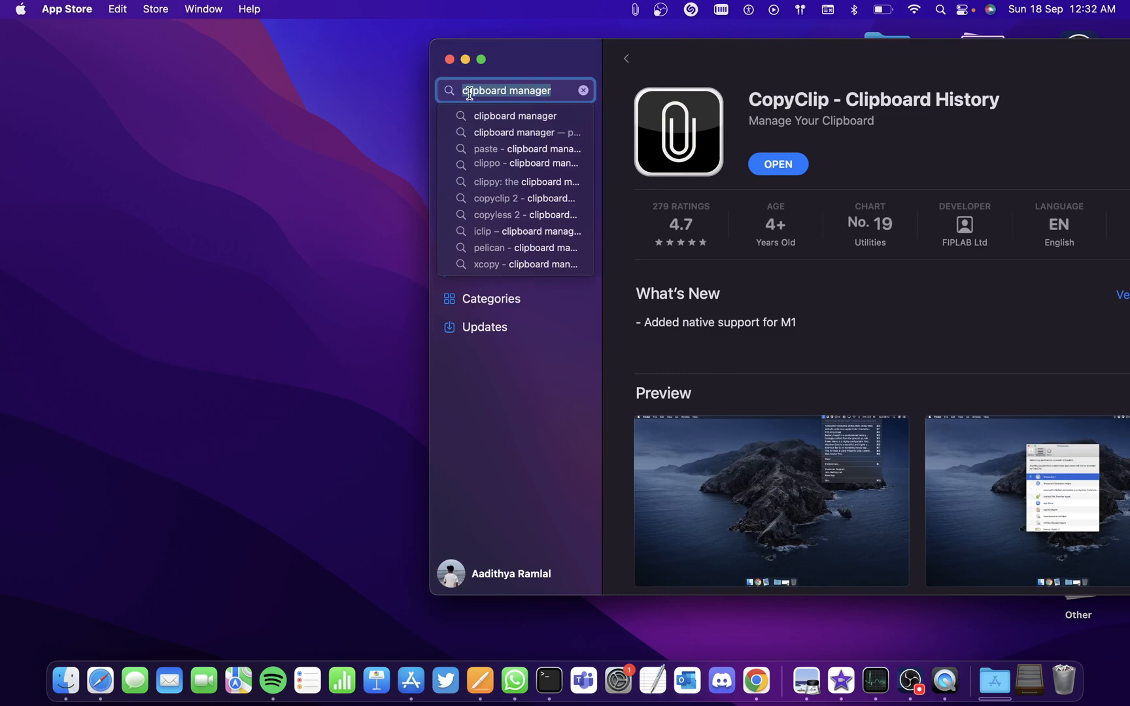
key(Return)
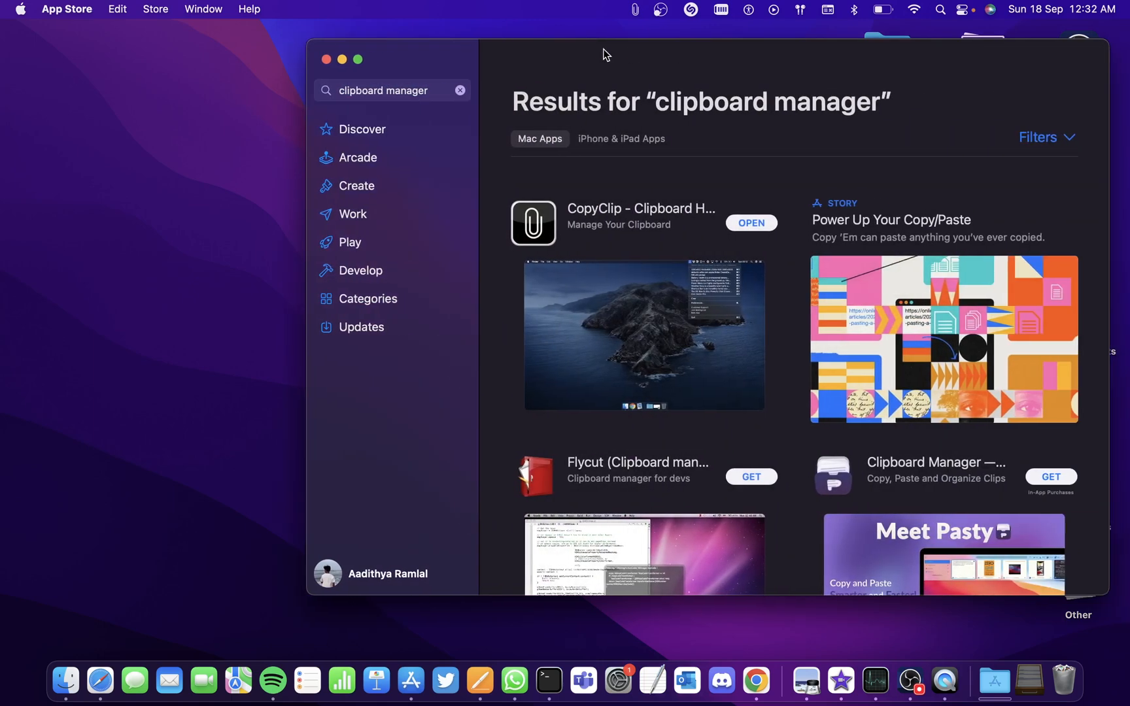
scroll(down, 3)
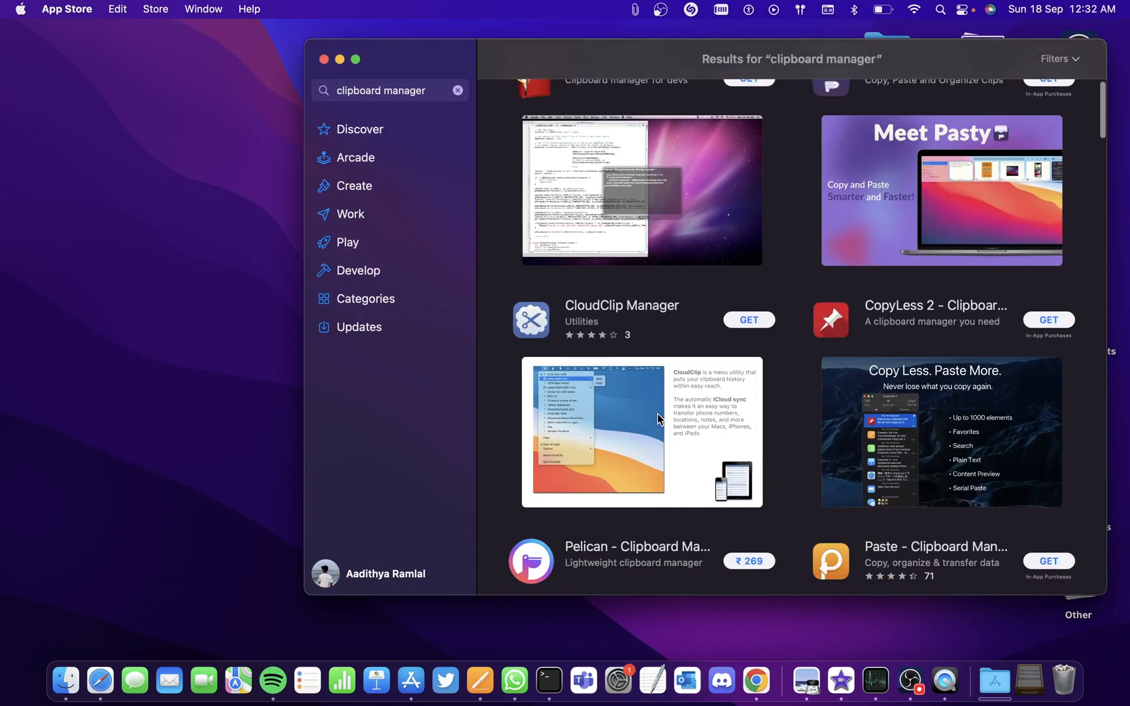
scroll(down, 3)
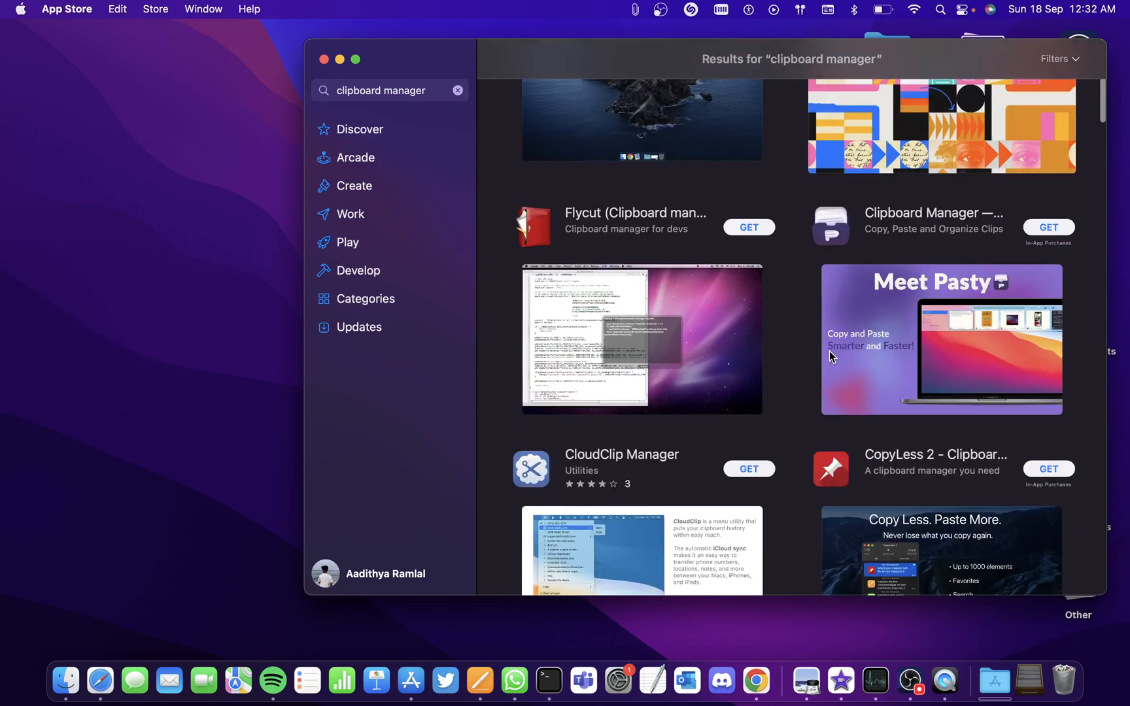
scroll(up, 3)
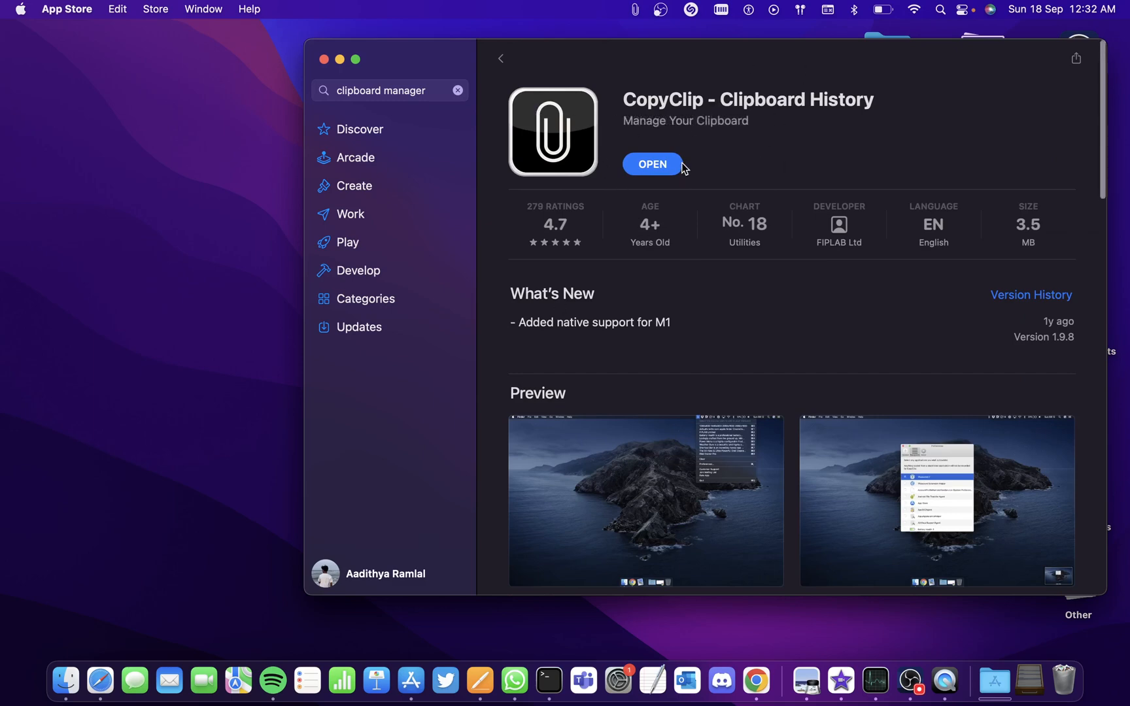
mouse_move(641, 28)
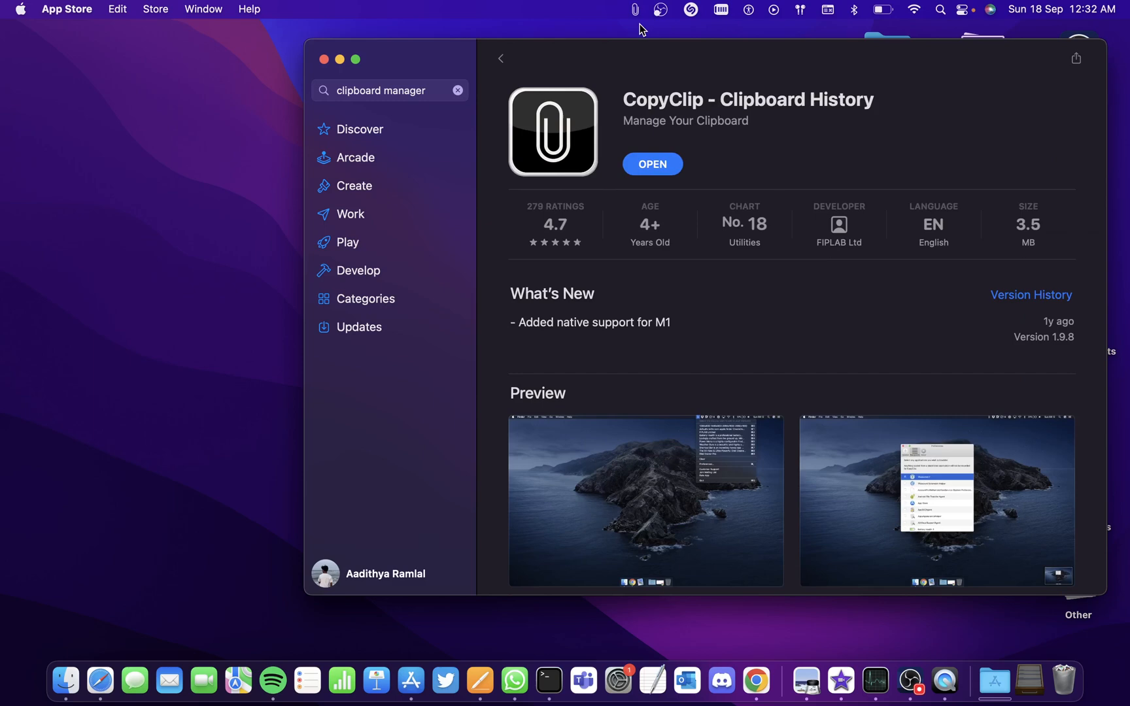
- Check that CopyClip's menu bar clippings list is empty, then switch to Safari
click(634, 9)
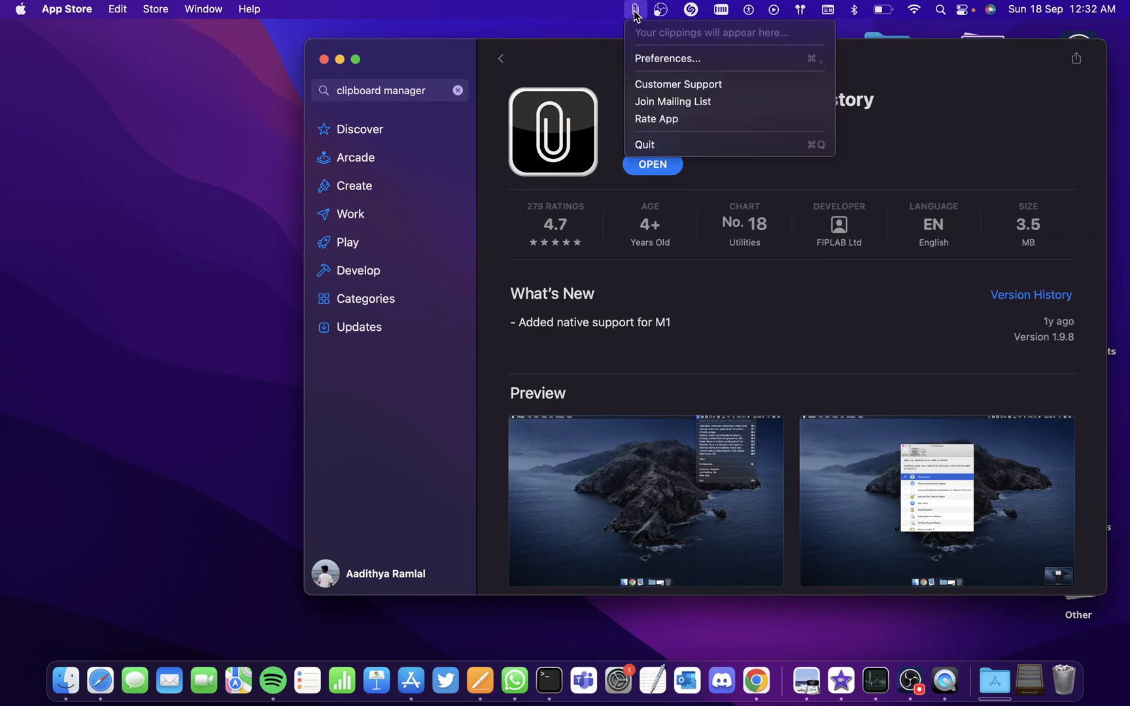
click(635, 10)
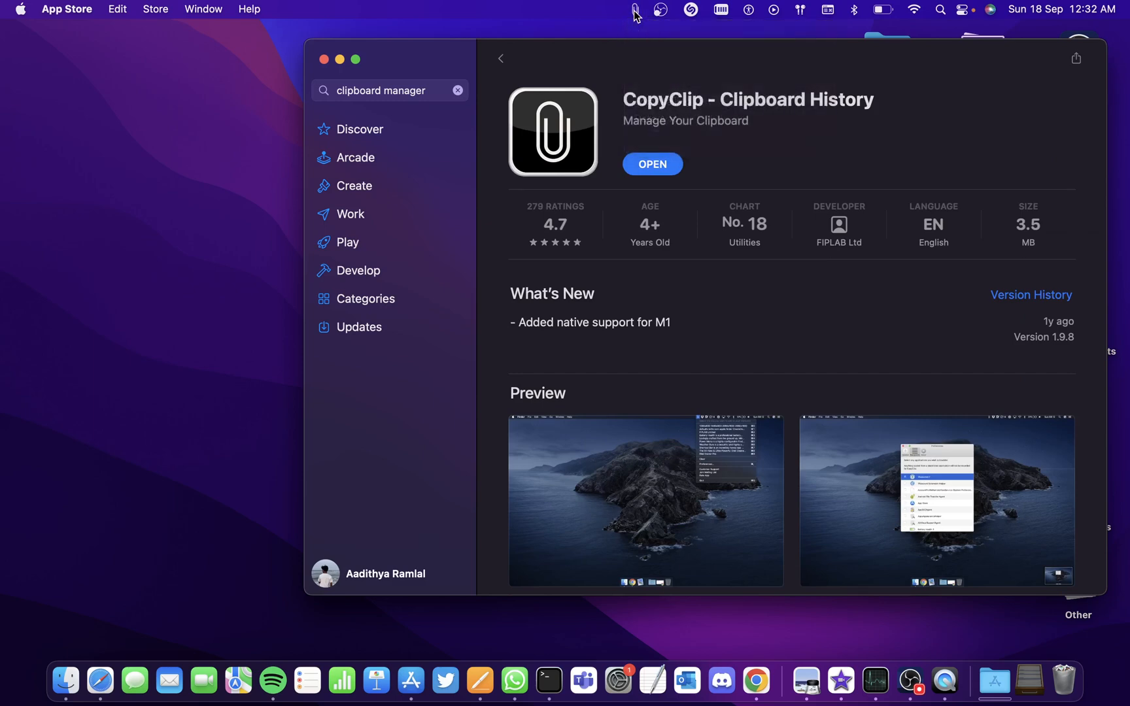
click(100, 679)
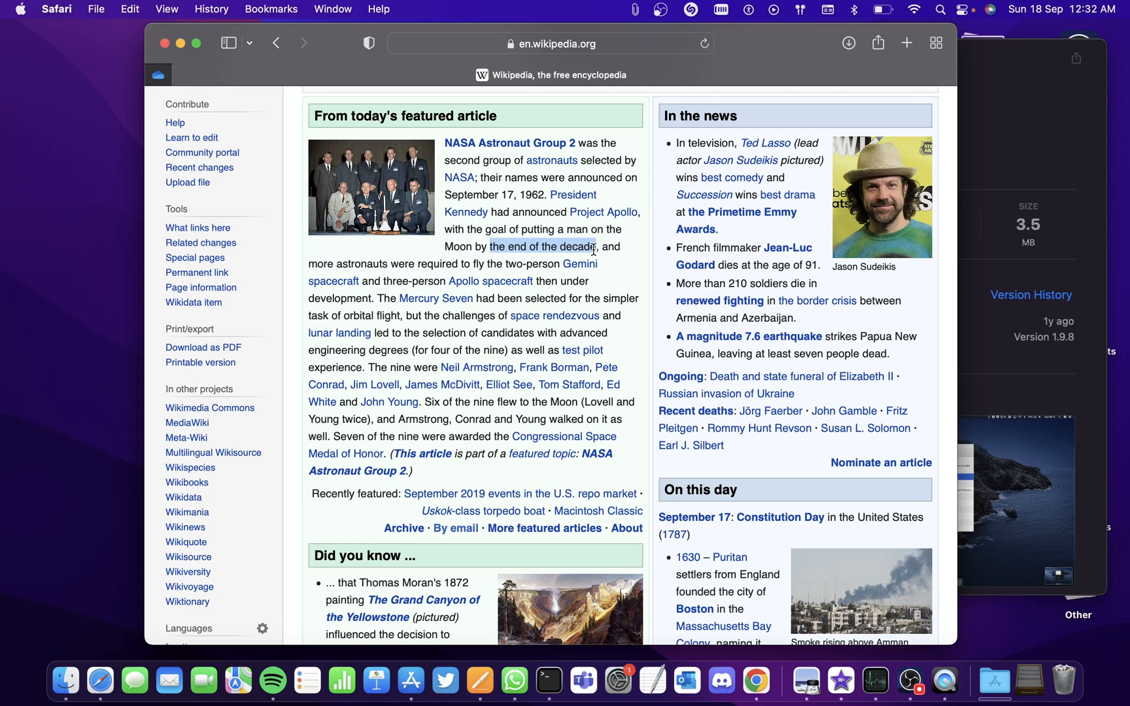
- Verify 'the end of the decade' appears as the first clip in CopyClip's history
click(636, 9)
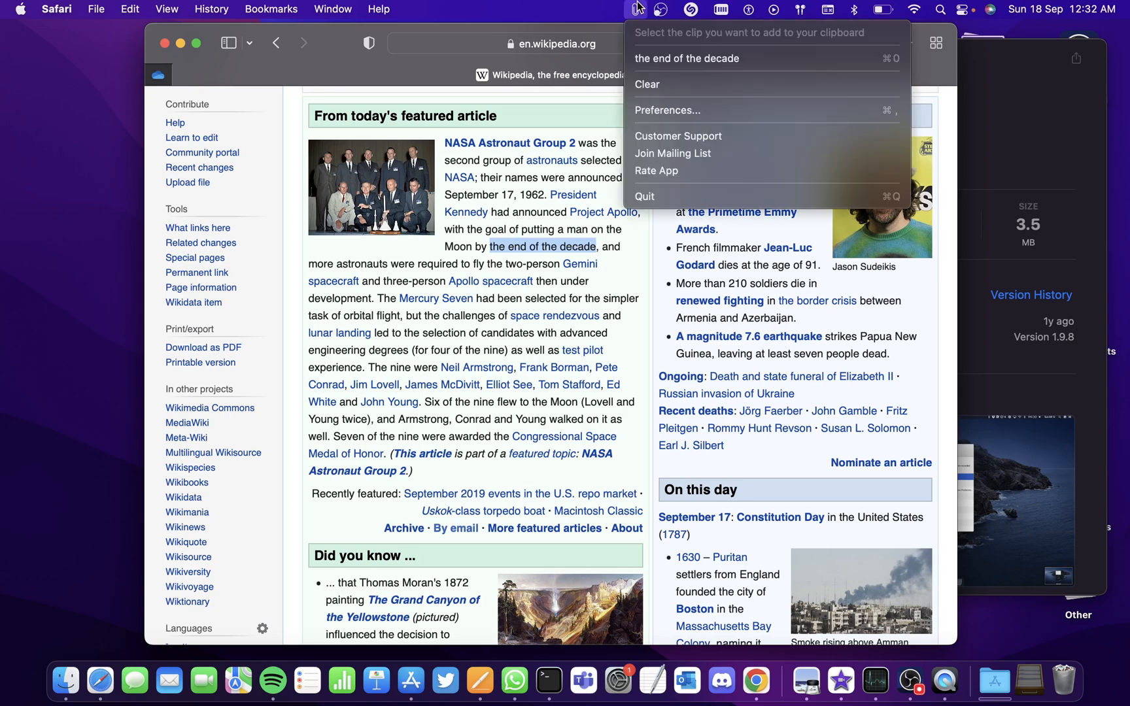
mouse_move(758, 80)
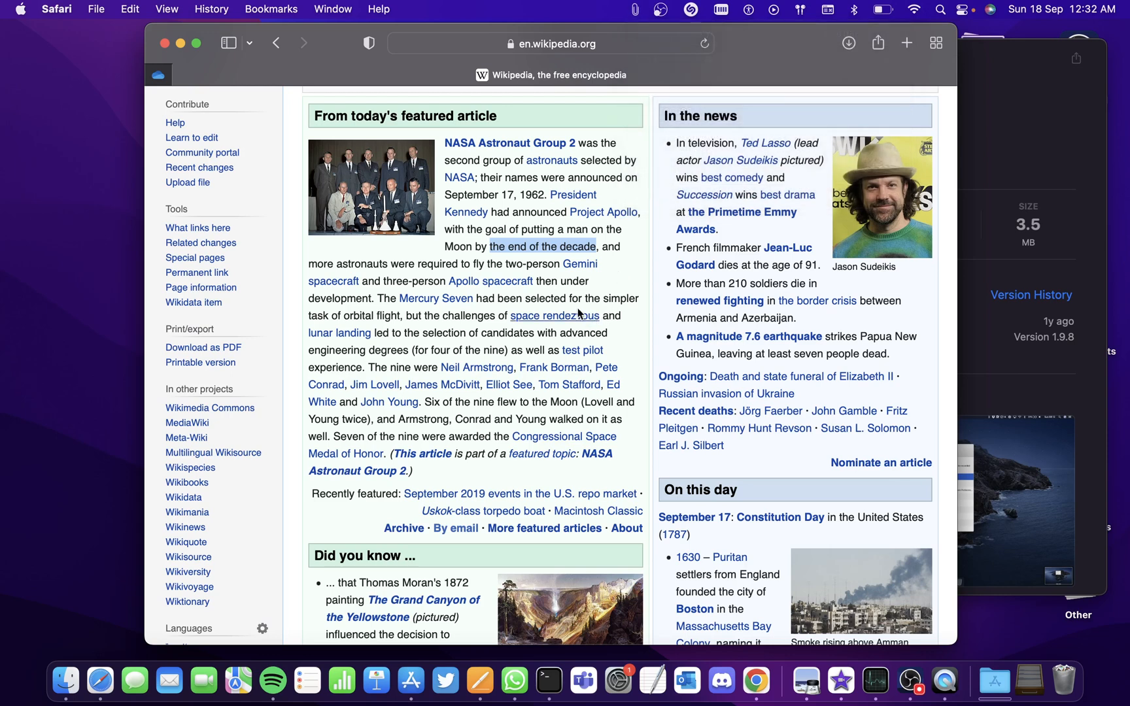
mouse_move(569, 299)
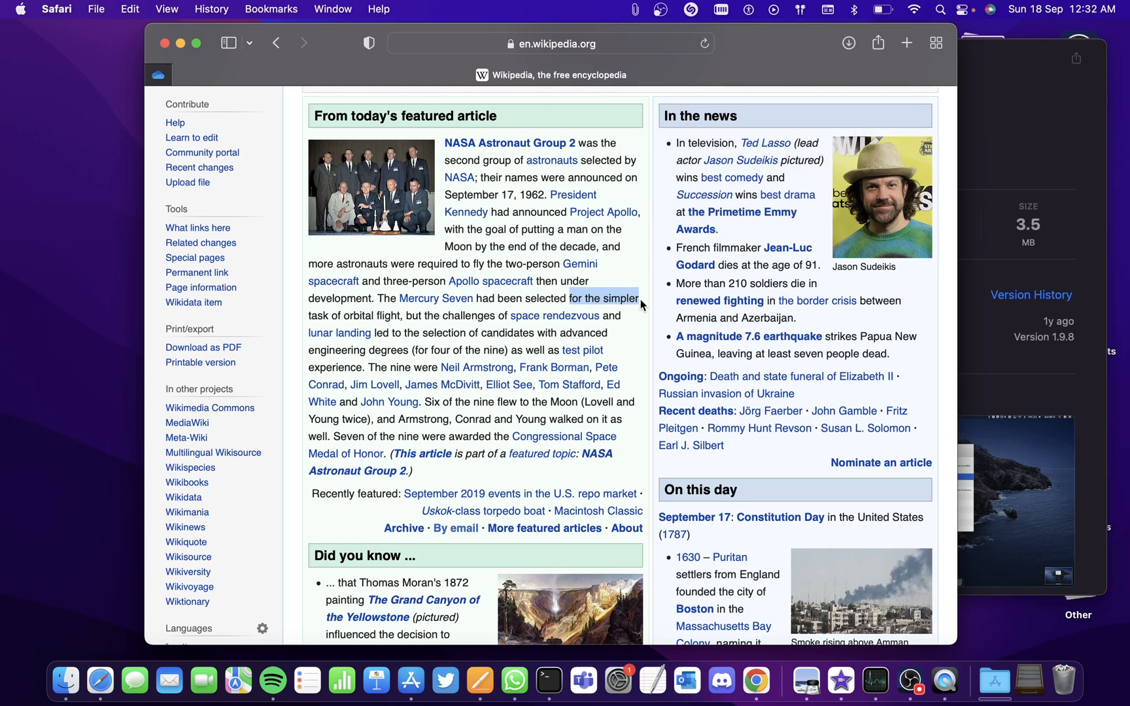
- Confirm both copied phrases are recorded in CopyClip, then bring the blank Pages document forward
click(634, 9)
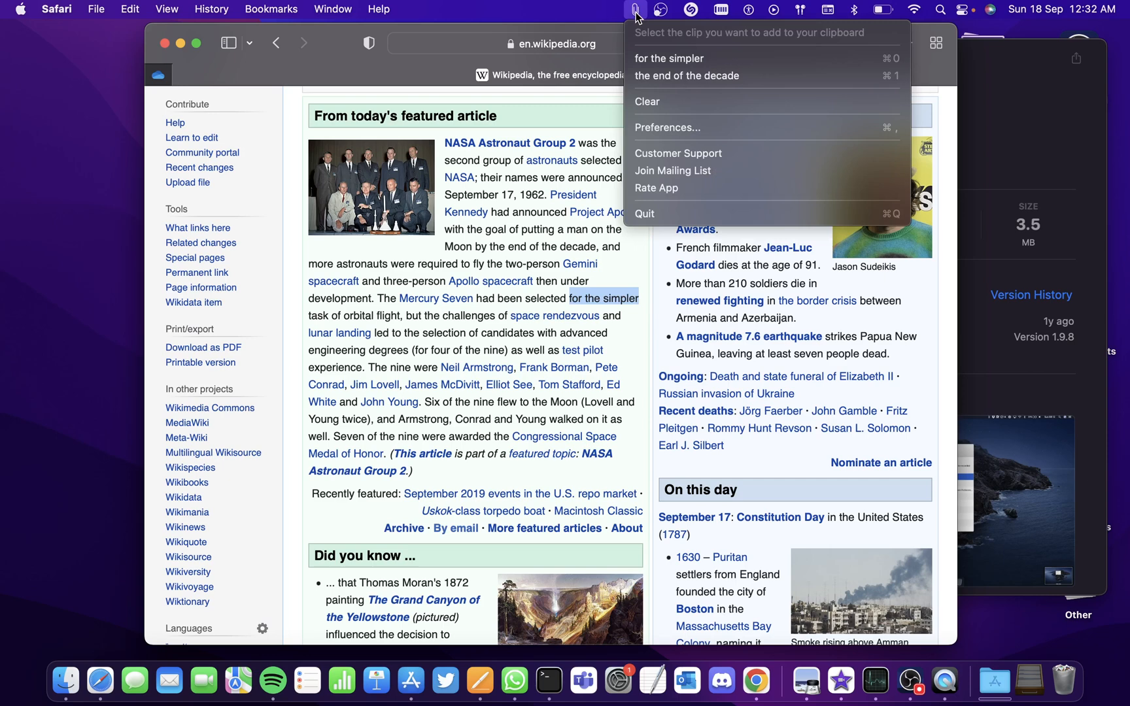
mouse_move(668, 59)
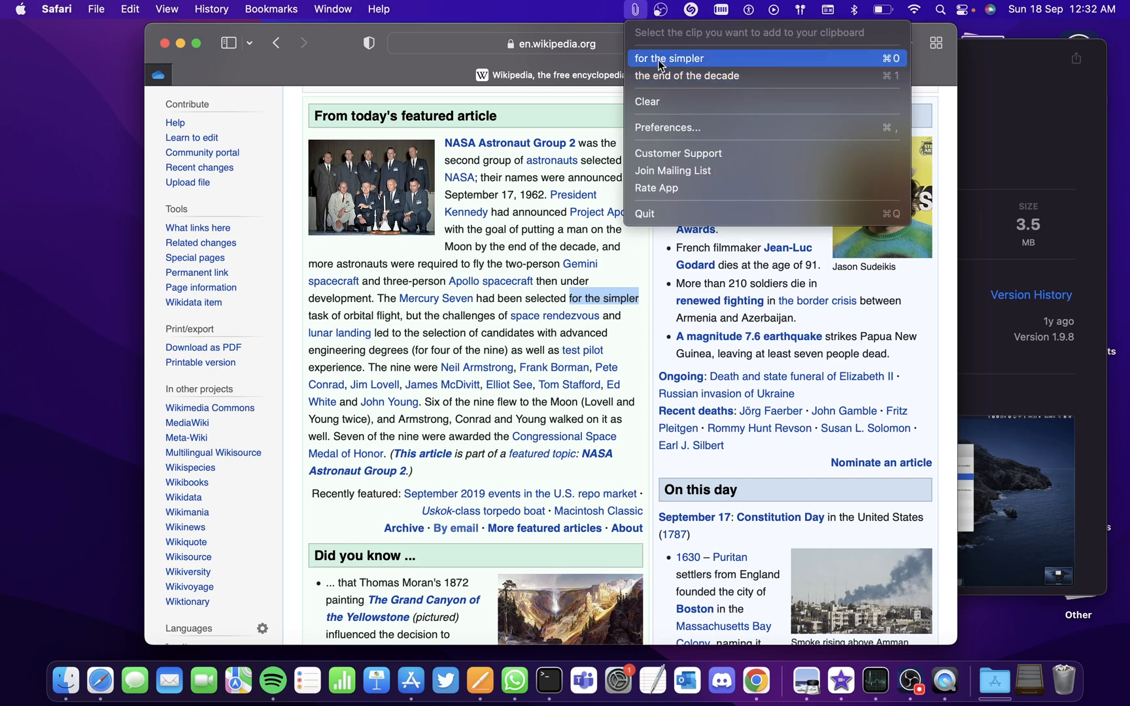
mouse_move(696, 65)
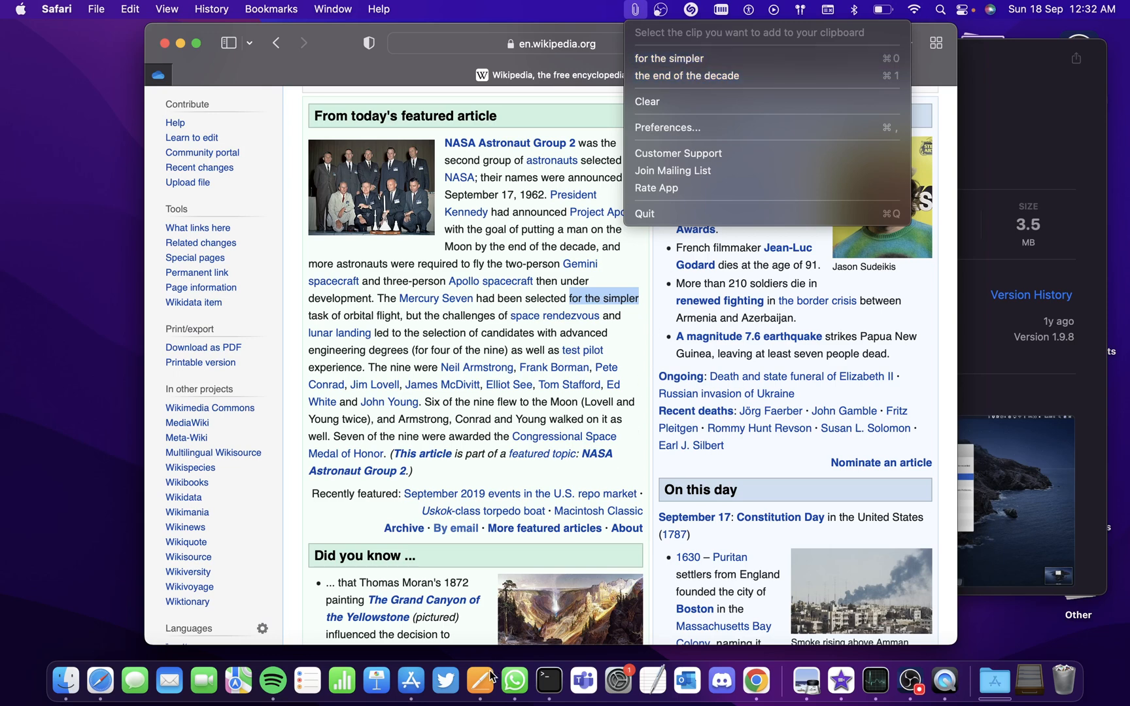
click(479, 680)
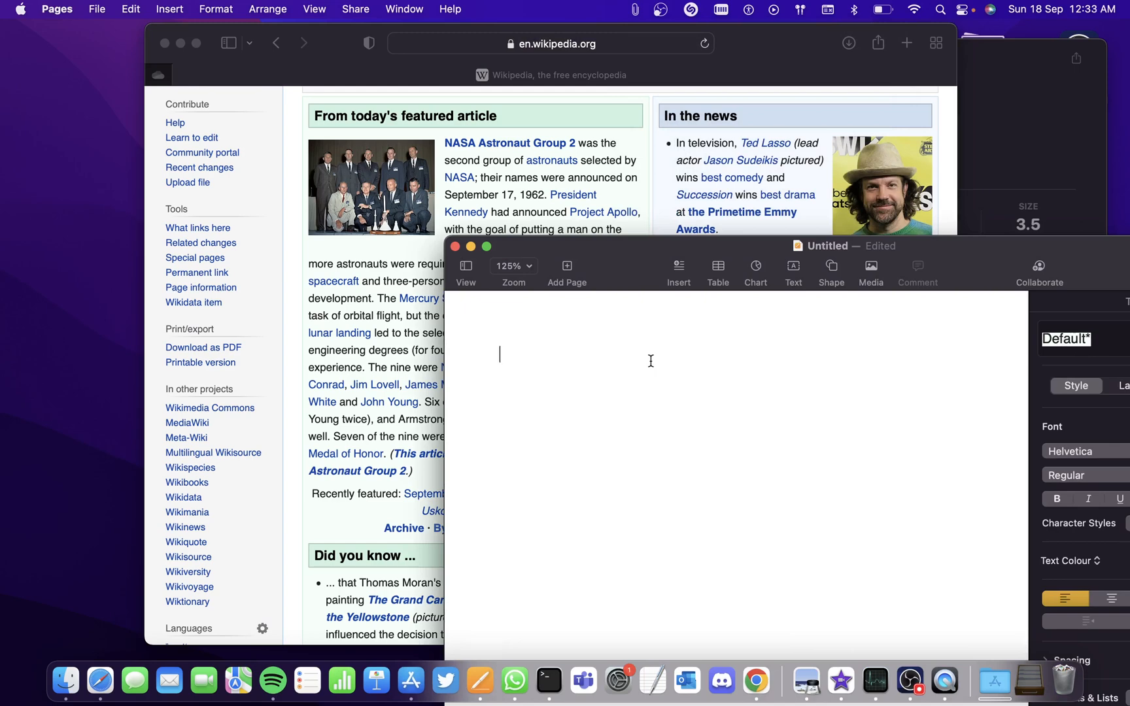
- Paste 'for the simpler' and pick 'the end of the decade' from CopyClip's history
text(for the simpler)
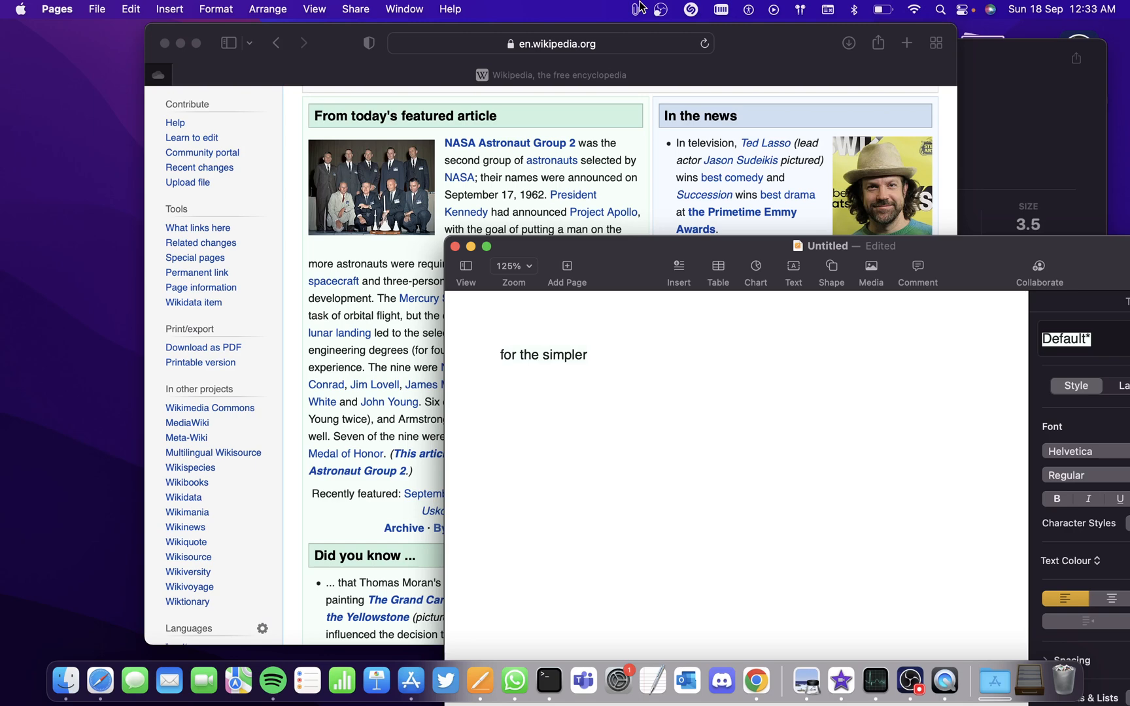
click(634, 9)
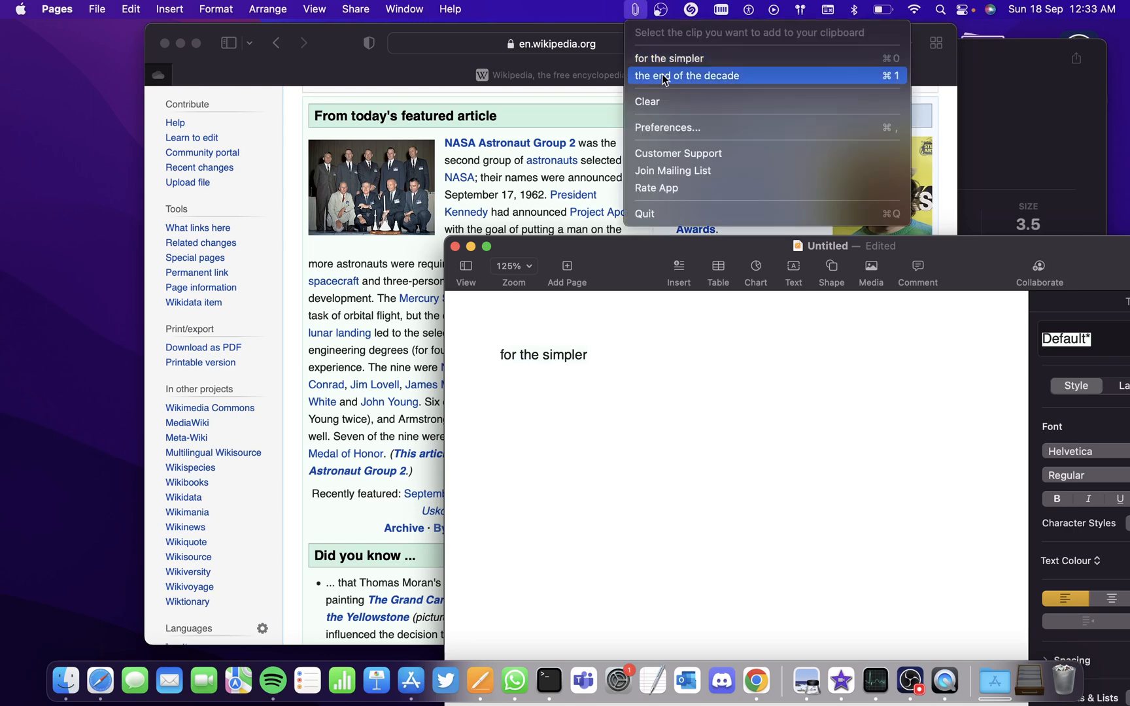
mouse_move(739, 80)
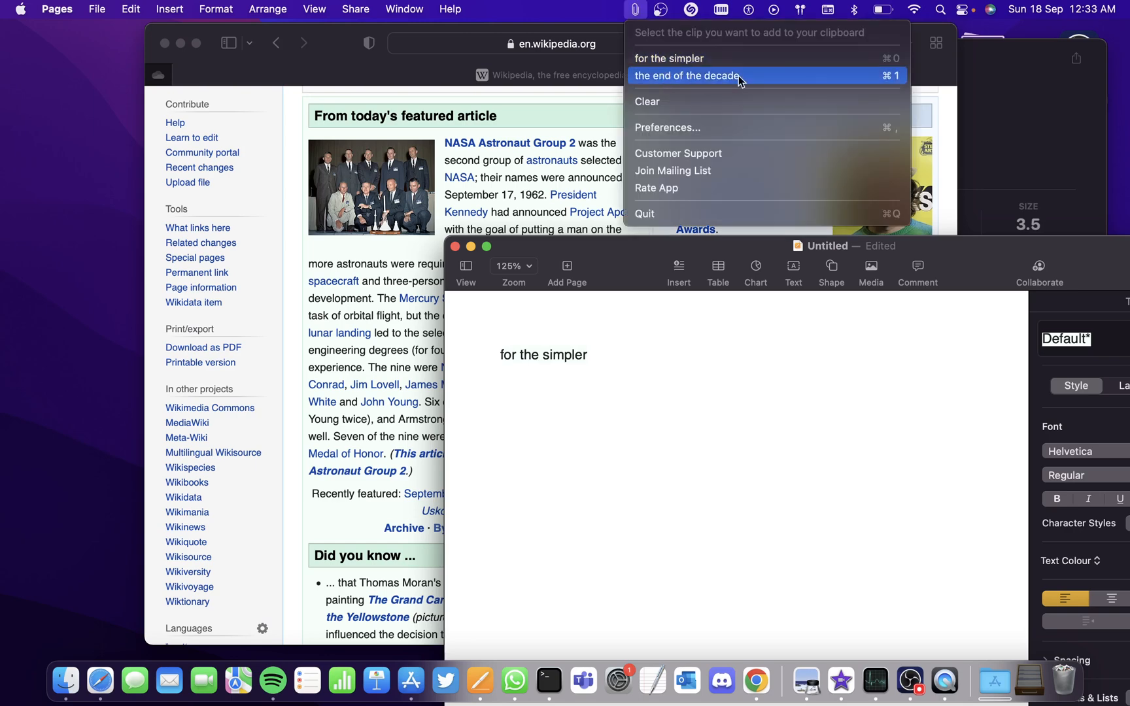
mouse_move(722, 72)
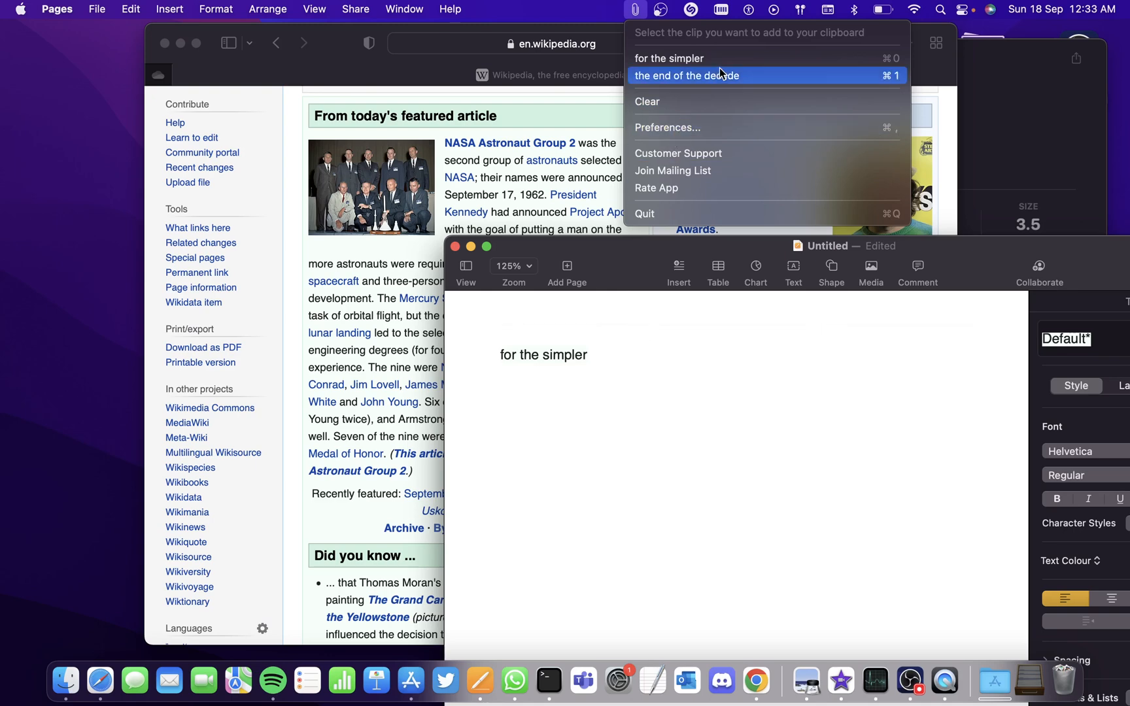
click(668, 59)
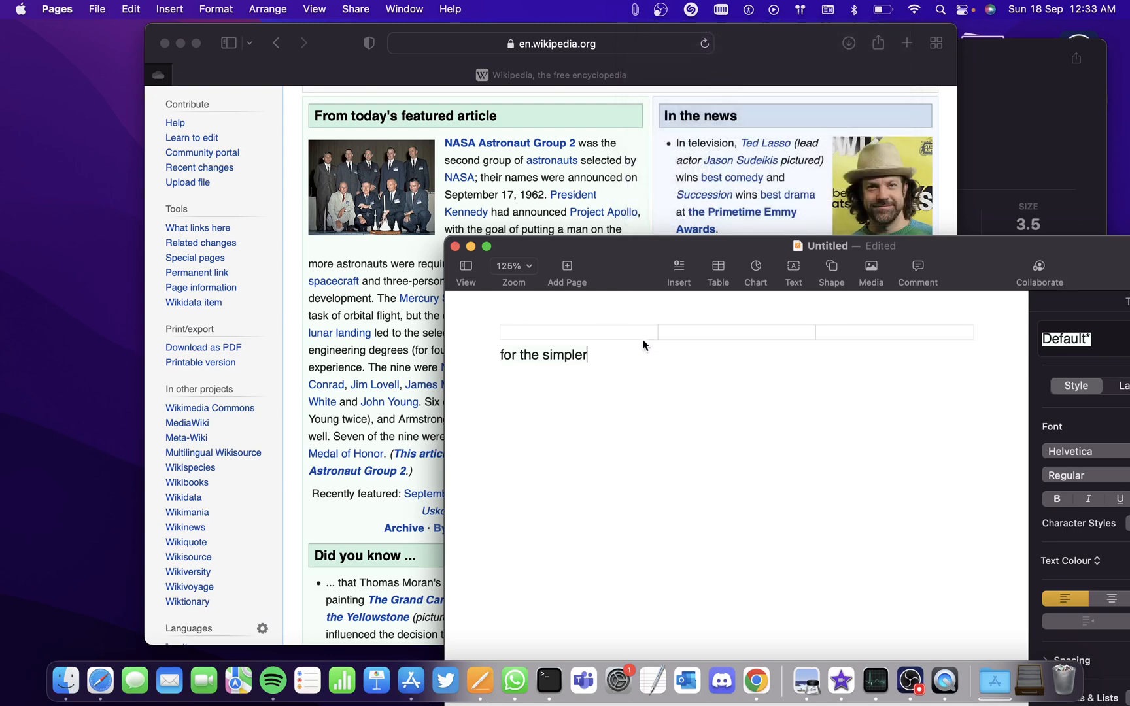
- Paste 'the end of the decade' on a new line below the first phrase
key(Return)
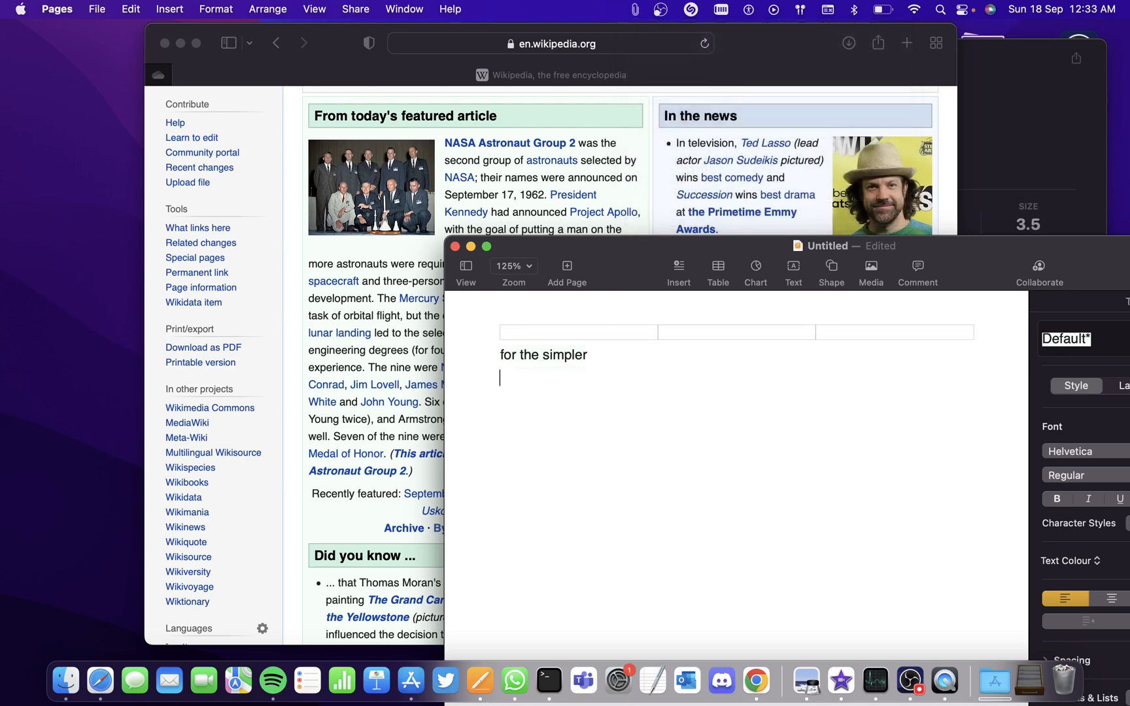
text(the end of the decade)
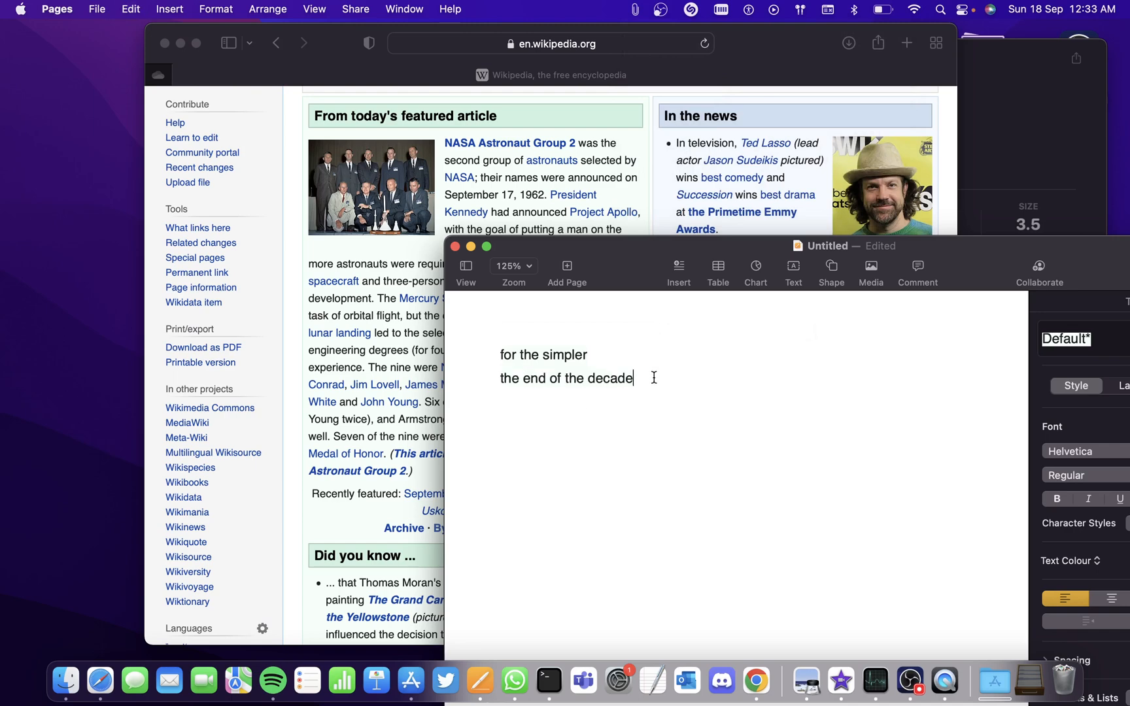
click(630, 9)
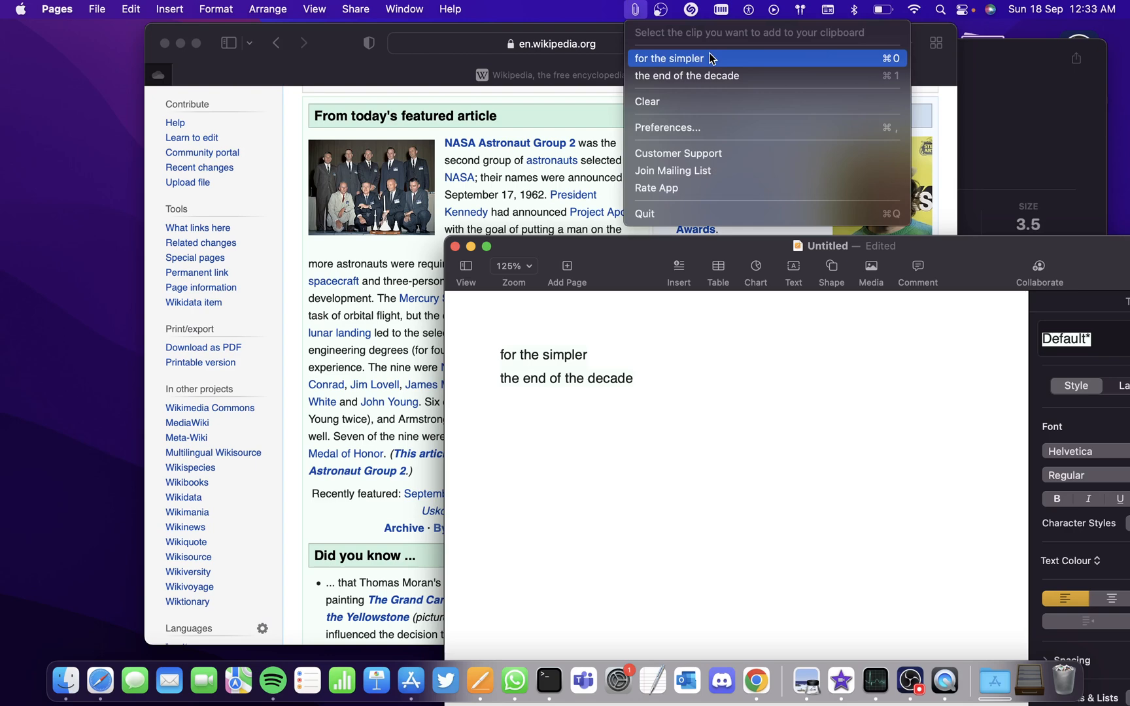
mouse_move(694, 67)
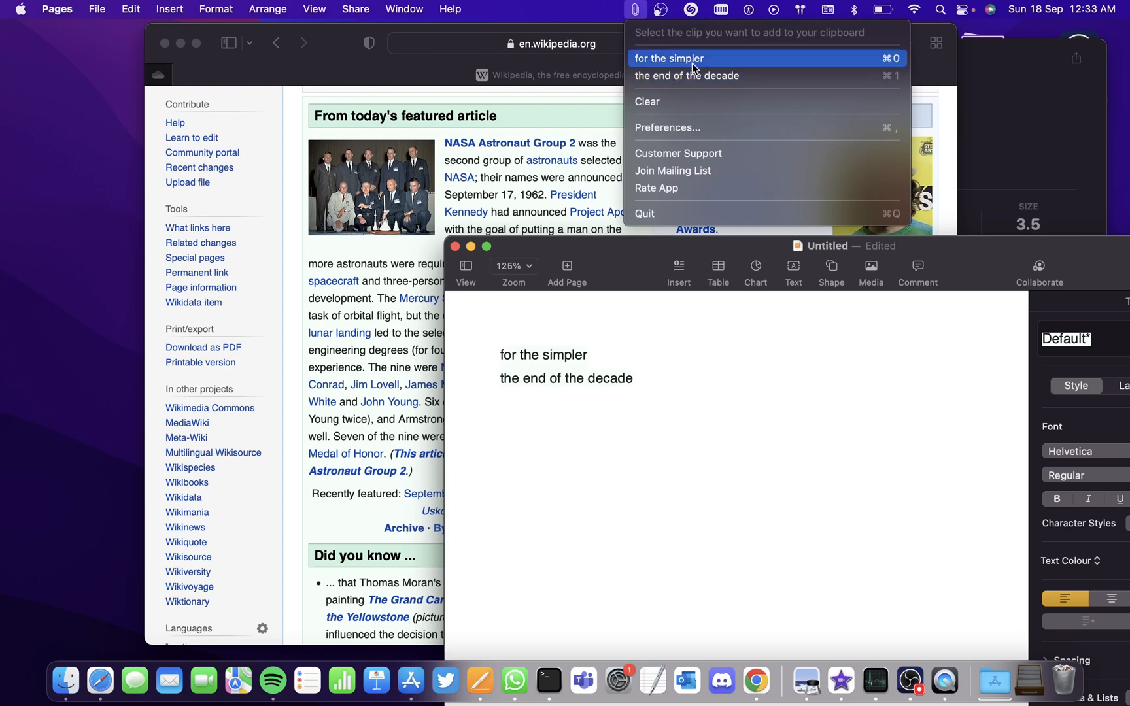
mouse_move(666, 92)
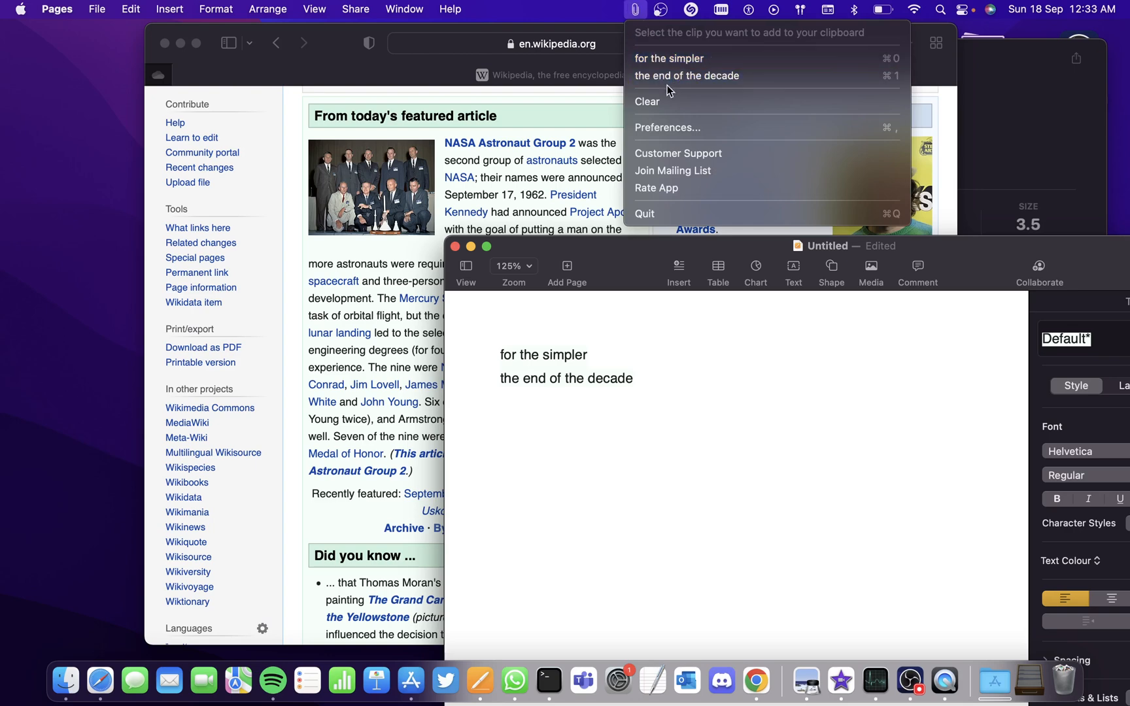
mouse_move(637, 13)
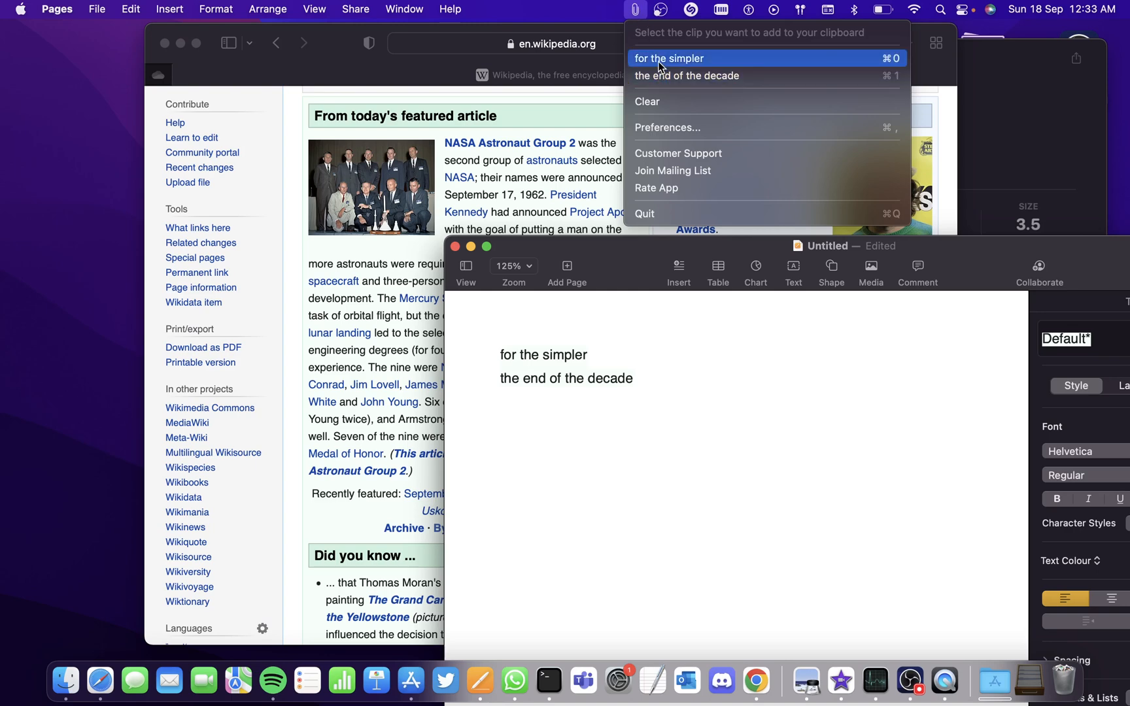
mouse_move(670, 59)
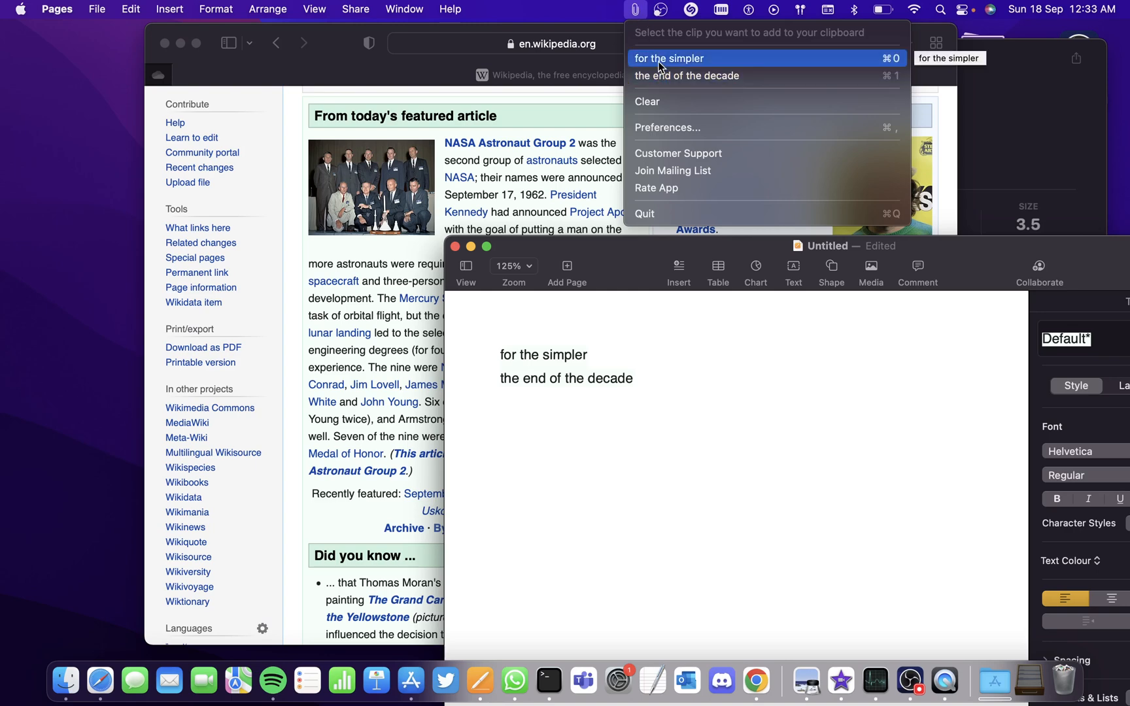
mouse_move(848, 76)
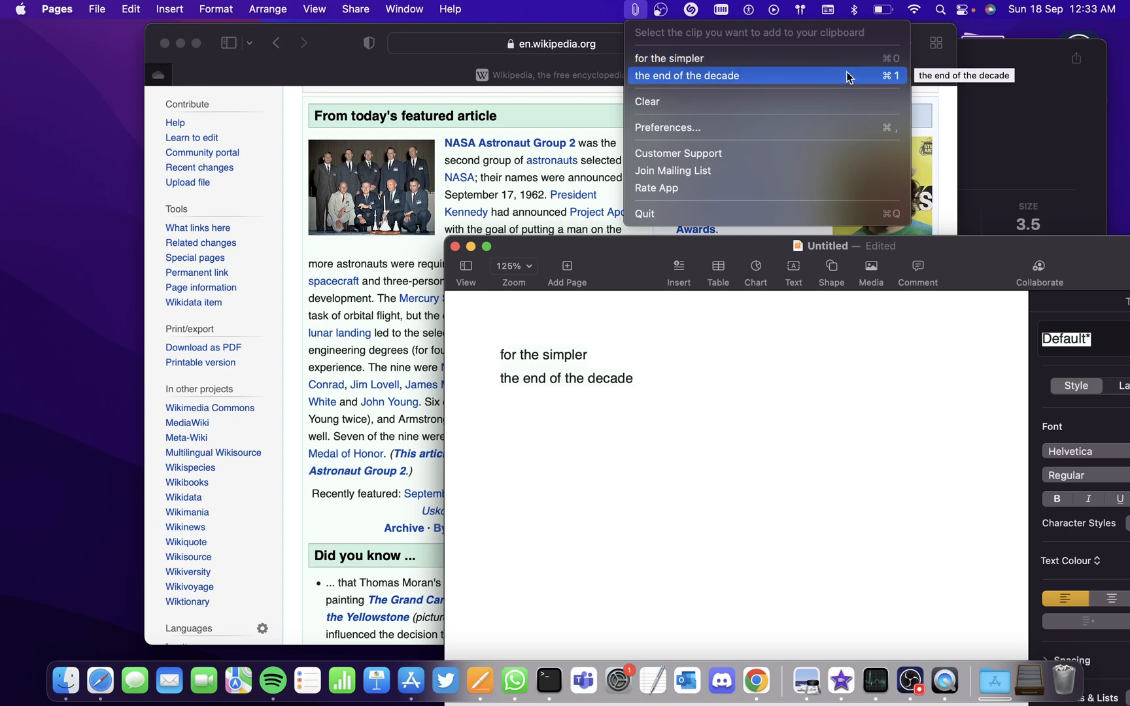
mouse_move(695, 119)
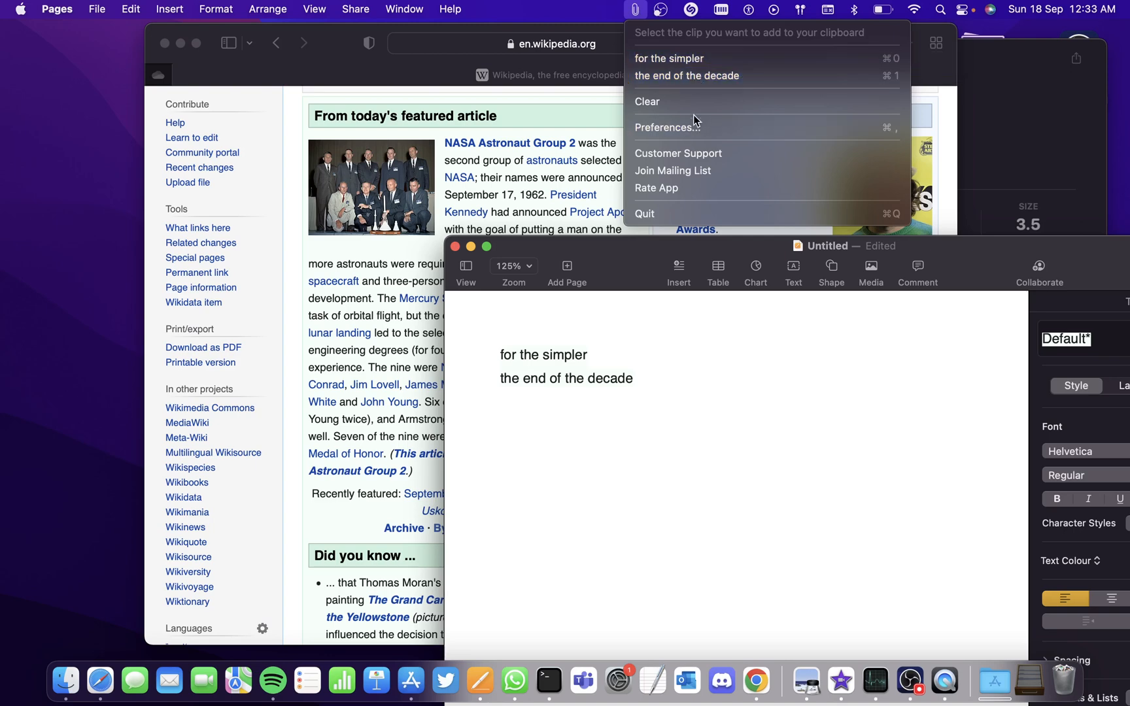
- Choose Clear in CopyClip's menu to request deleting all recorded clippings
click(646, 102)
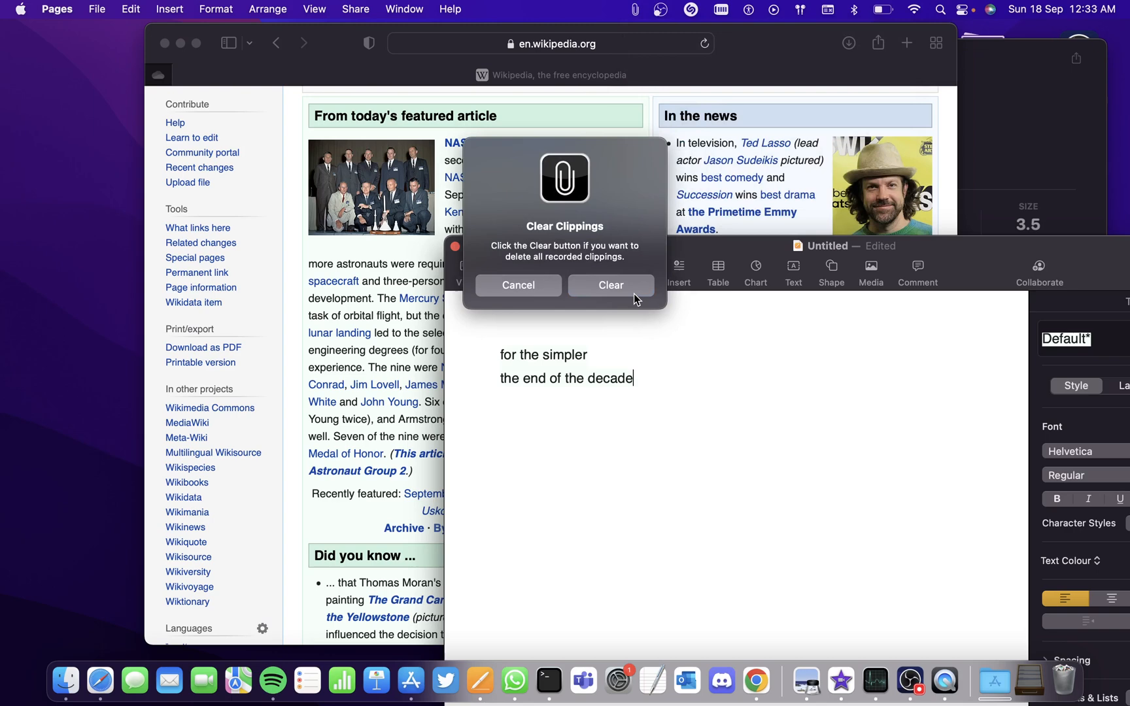